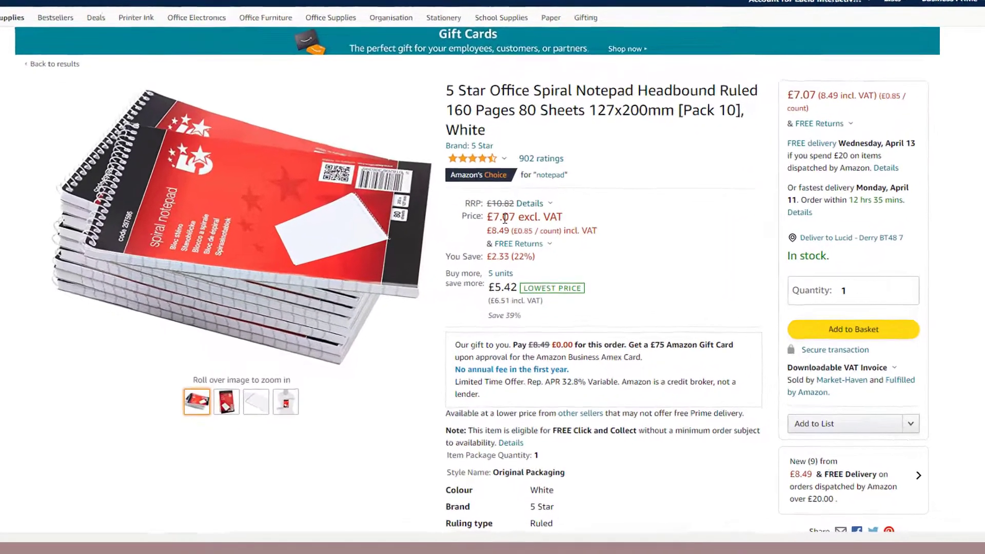
# Step: Note the notepad's £7.07 ex-VAT price and view its other offers for quantity 10
pyautogui.scroll(3)
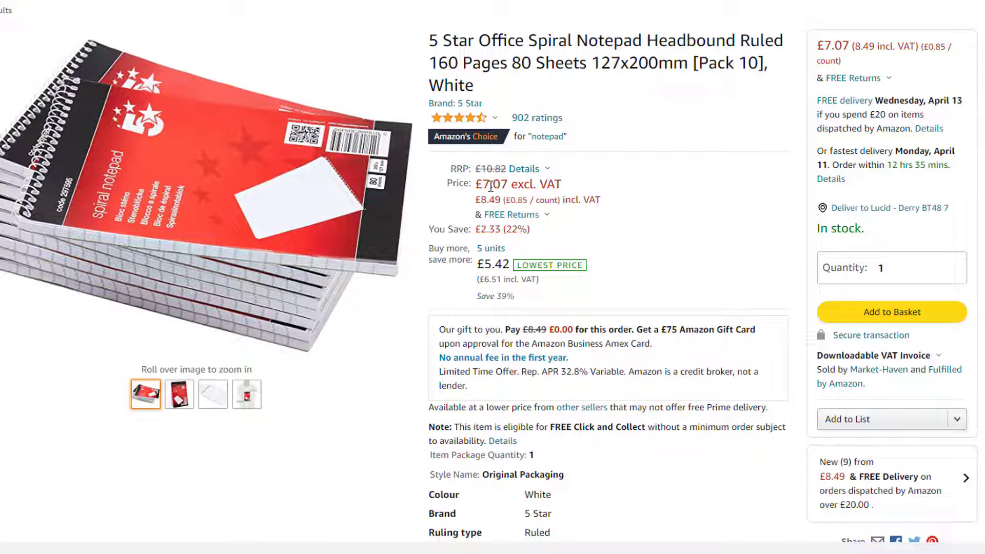
pyautogui.doubleClick(519, 184)
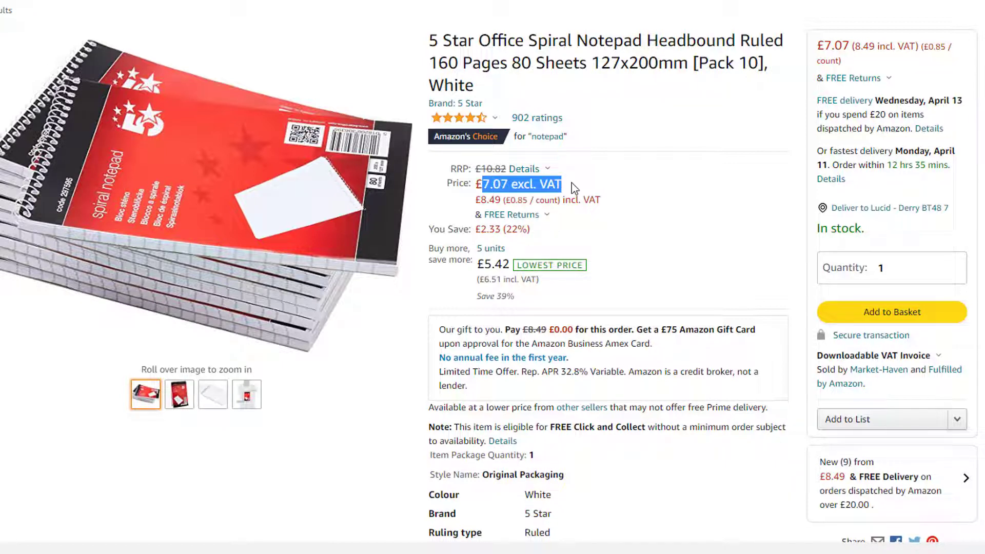
pyautogui.moveTo(589, 186)
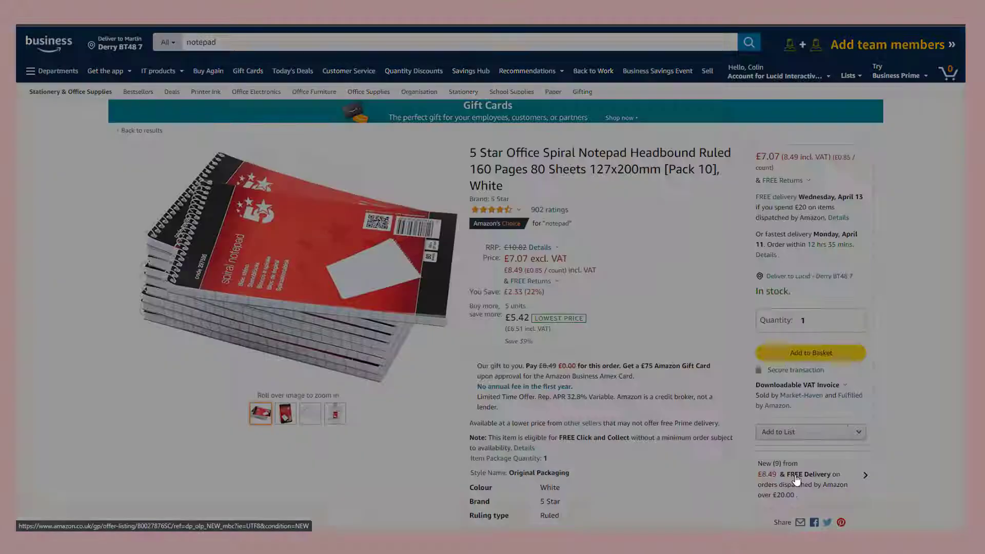
pyautogui.click(800, 478)
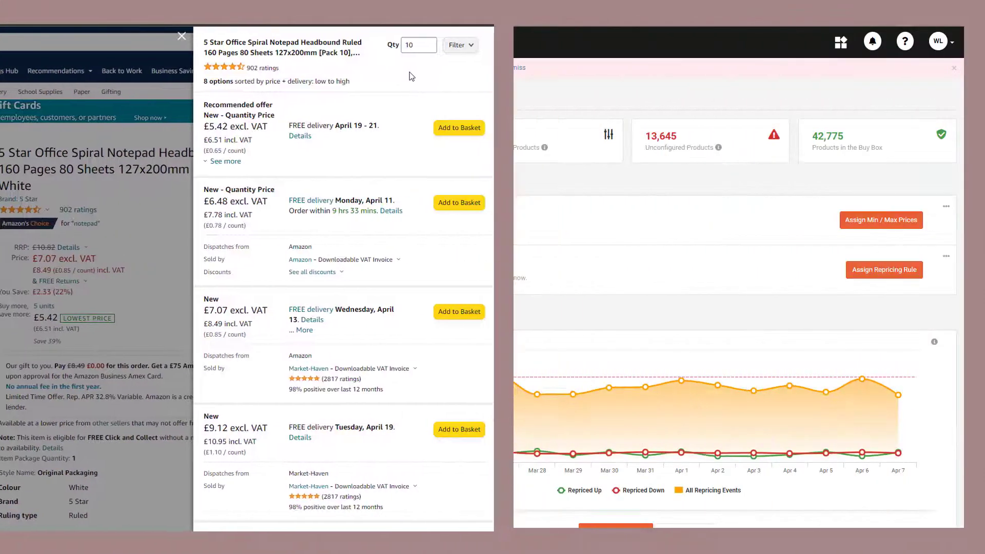
pyautogui.click(182, 36)
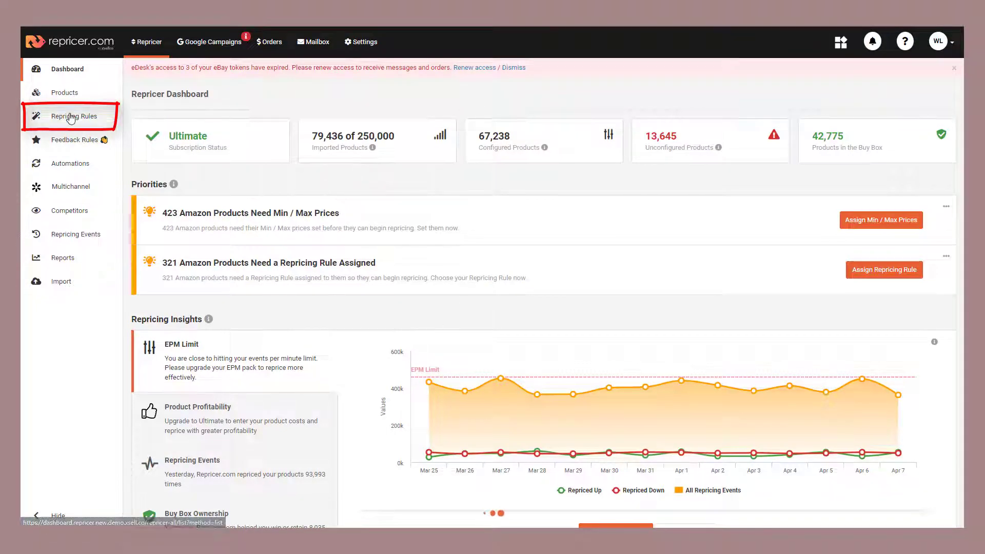
# Step: Go to Business Repricing Rules and start a new business repricer
pyautogui.click(74, 117)
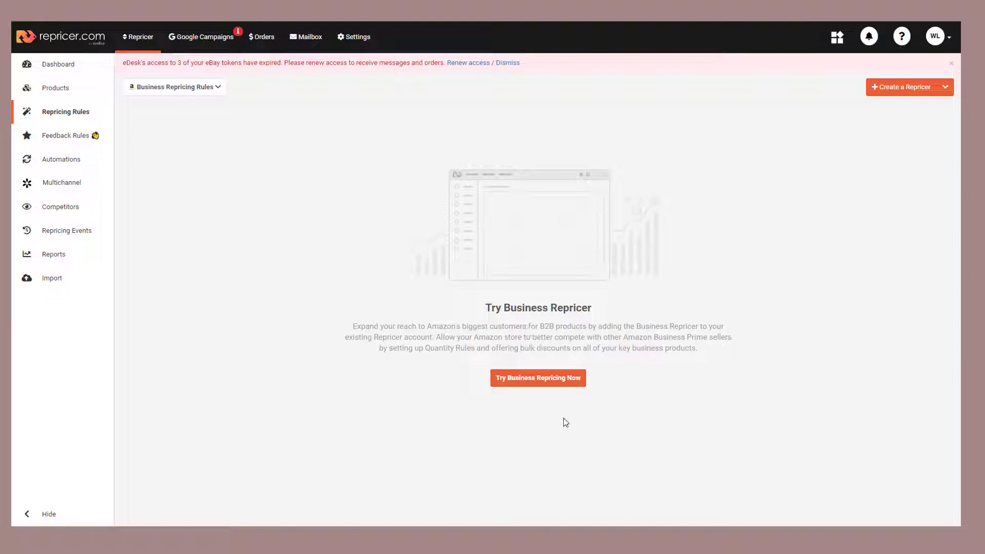
pyautogui.click(537, 377)
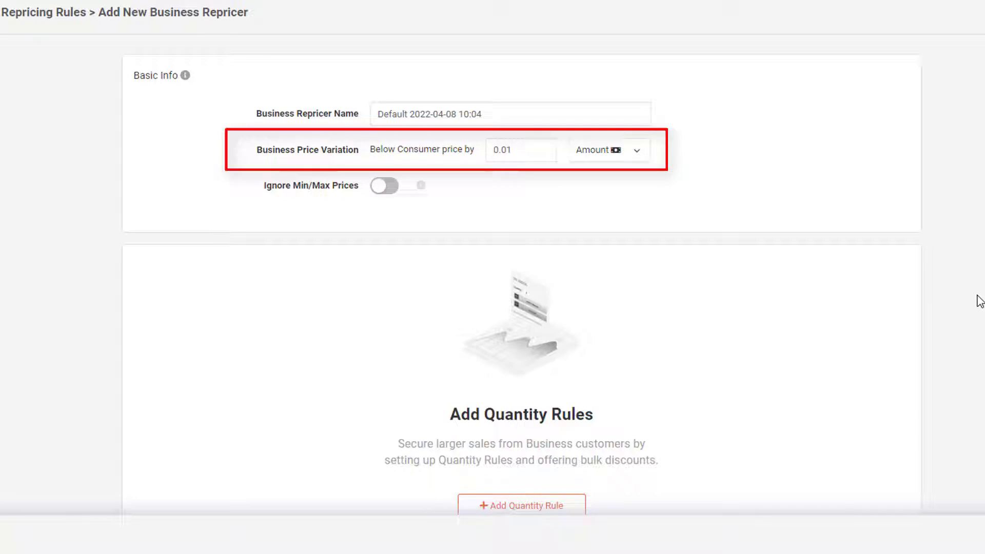
# Step: Price business offers 0.10 (amount) below consumer price, leaving Ignore Min/Max Prices off
pyautogui.click(520, 149)
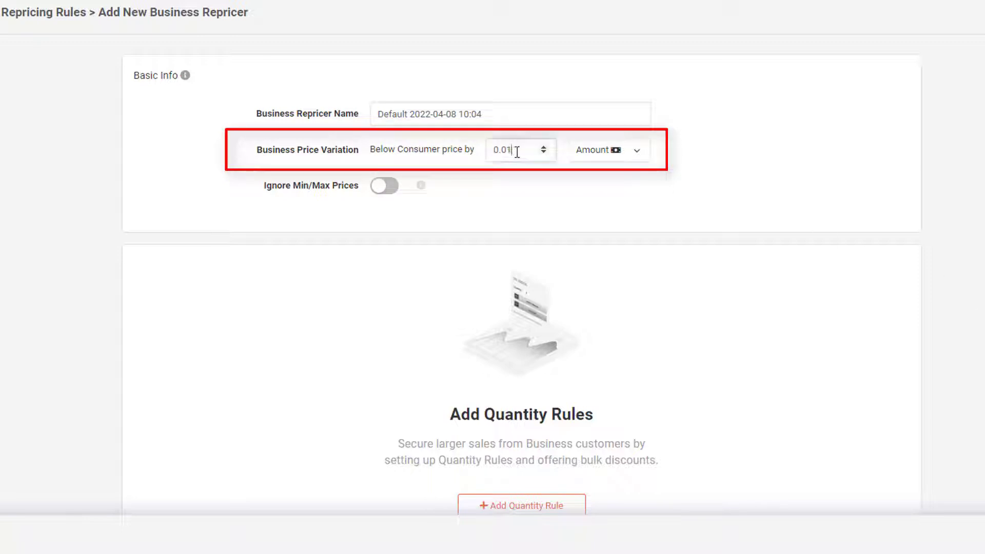
pyautogui.write('0.10')
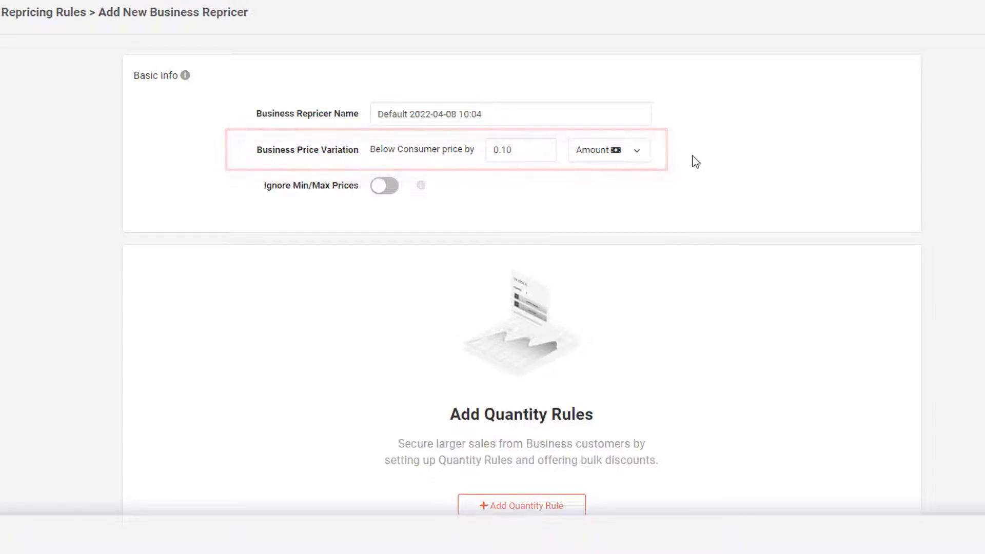
pyautogui.click(607, 149)
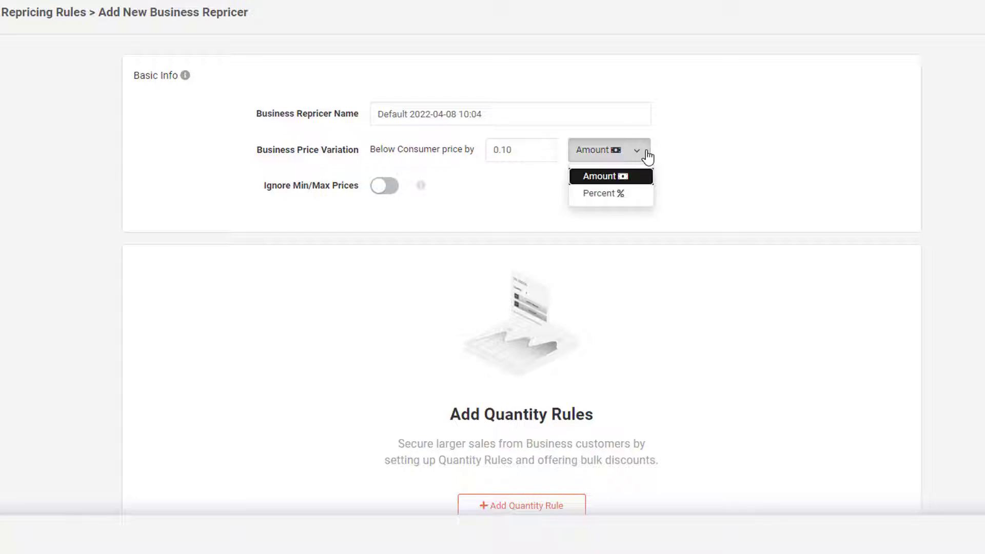
pyautogui.click(608, 176)
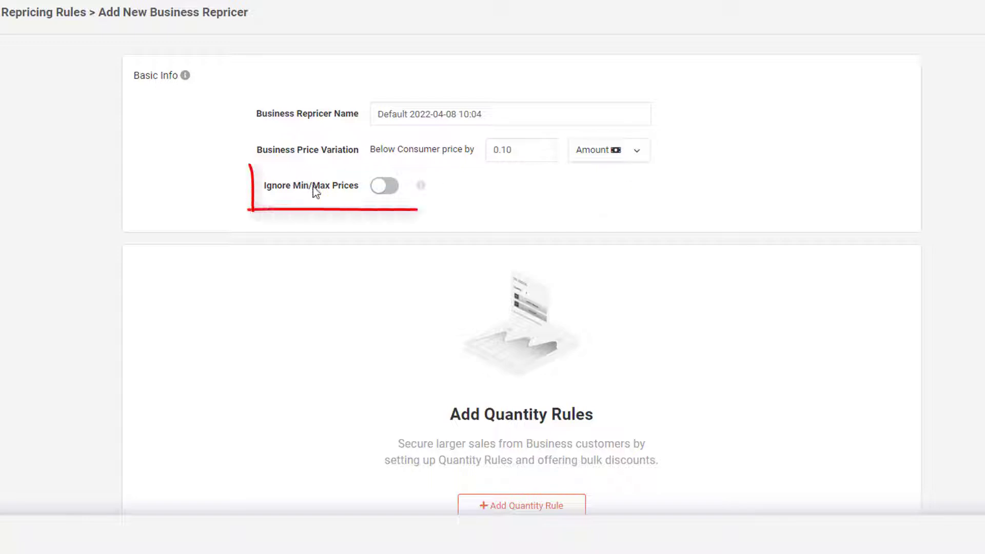
pyautogui.click(384, 186)
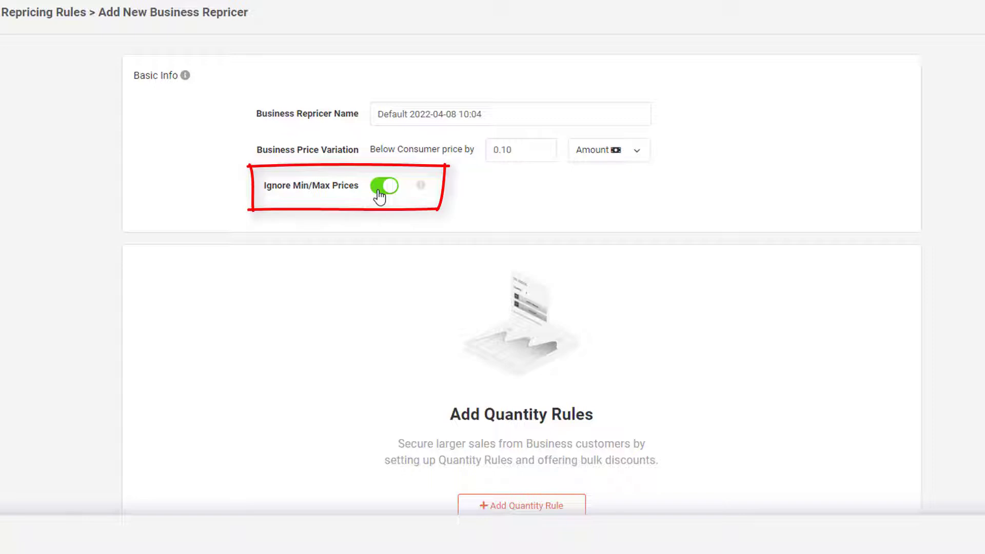
pyautogui.click(384, 185)
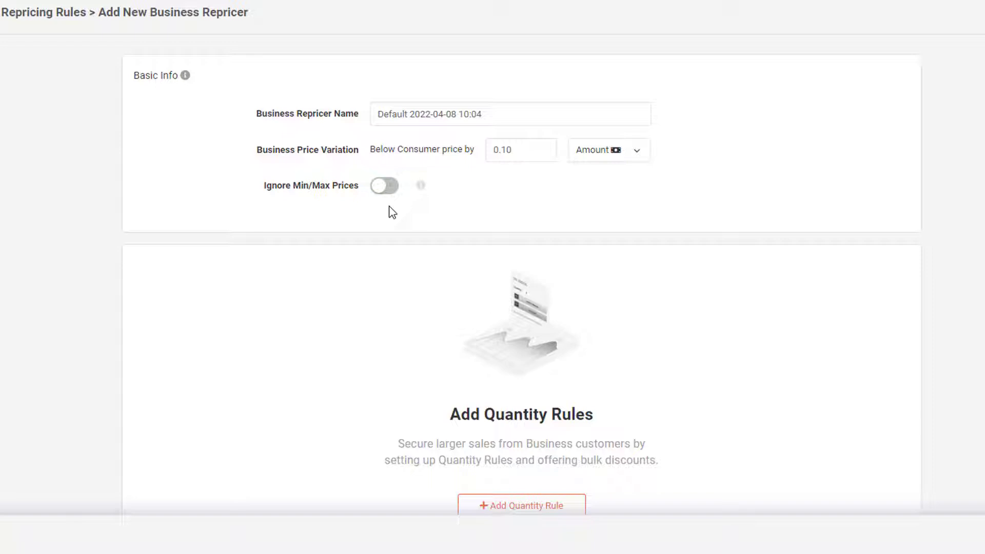
pyautogui.scroll(-3)
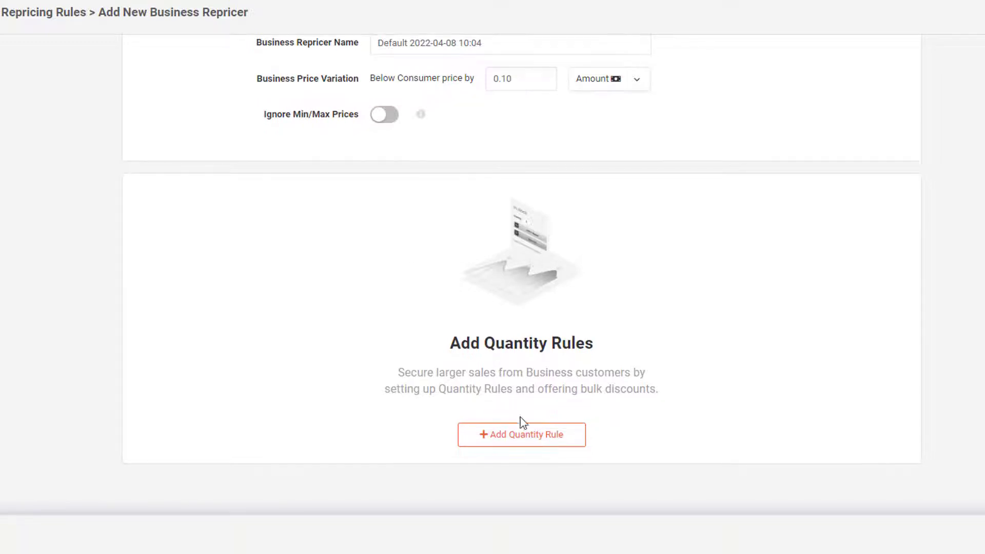
pyautogui.click(520, 434)
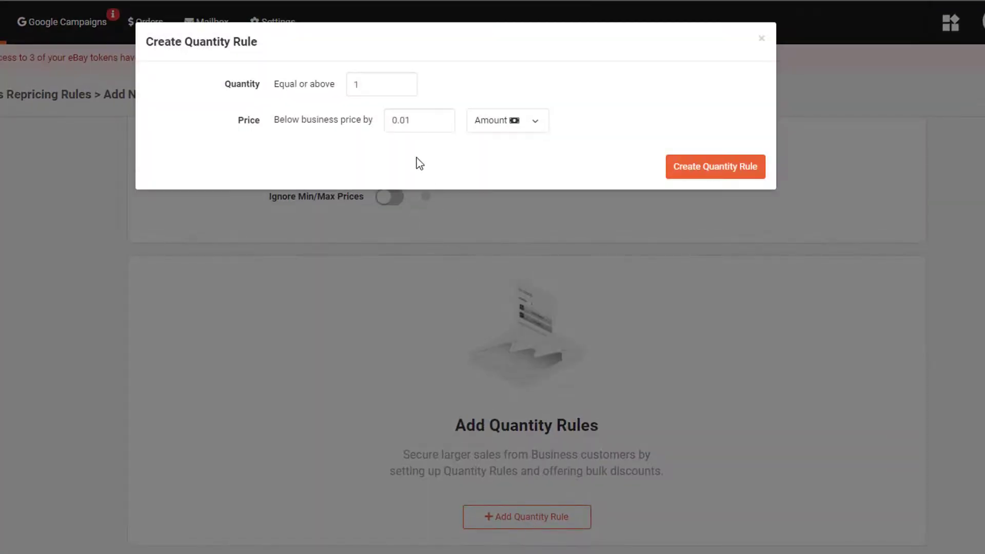
# Step: Add the 2-or-over (0.01) and 5-or-over (0.05) quantity discount tiers
pyautogui.click(381, 84)
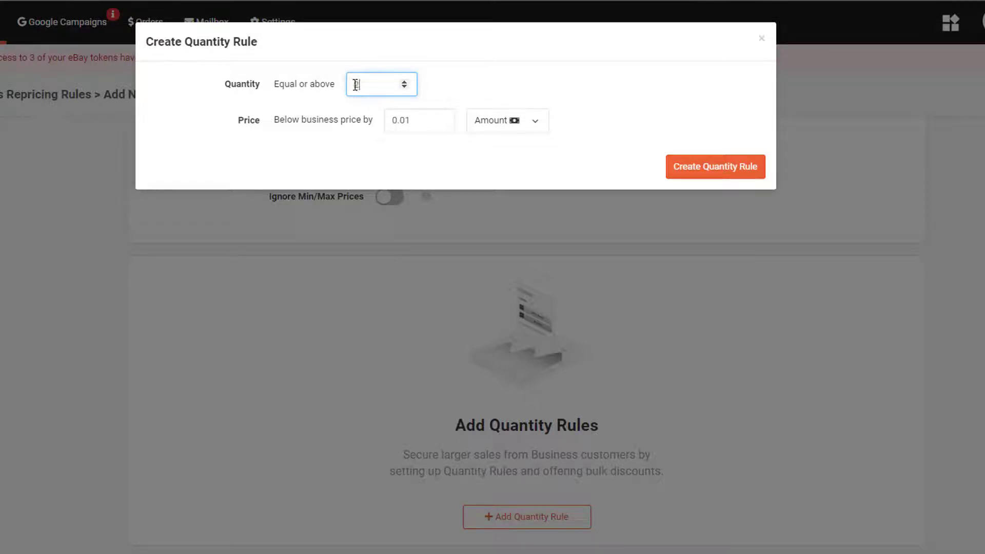
pyautogui.click(419, 120)
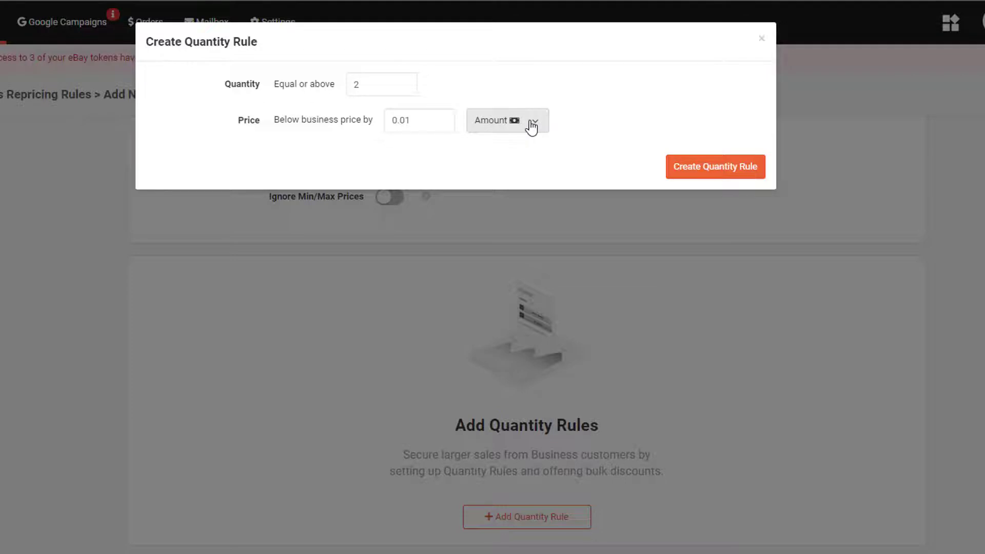
pyautogui.click(715, 166)
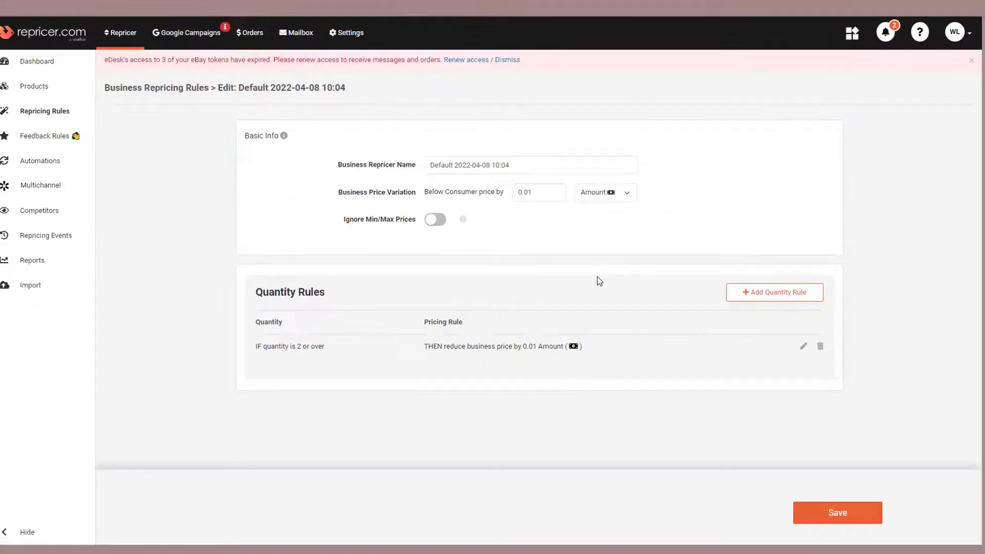
pyautogui.click(774, 292)
pyautogui.write('0.05')
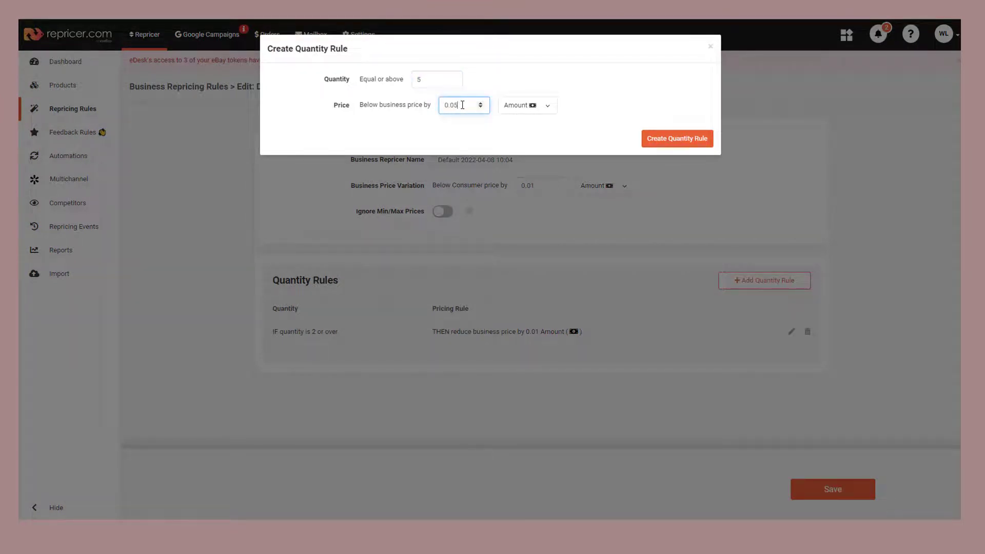
pyautogui.click(677, 138)
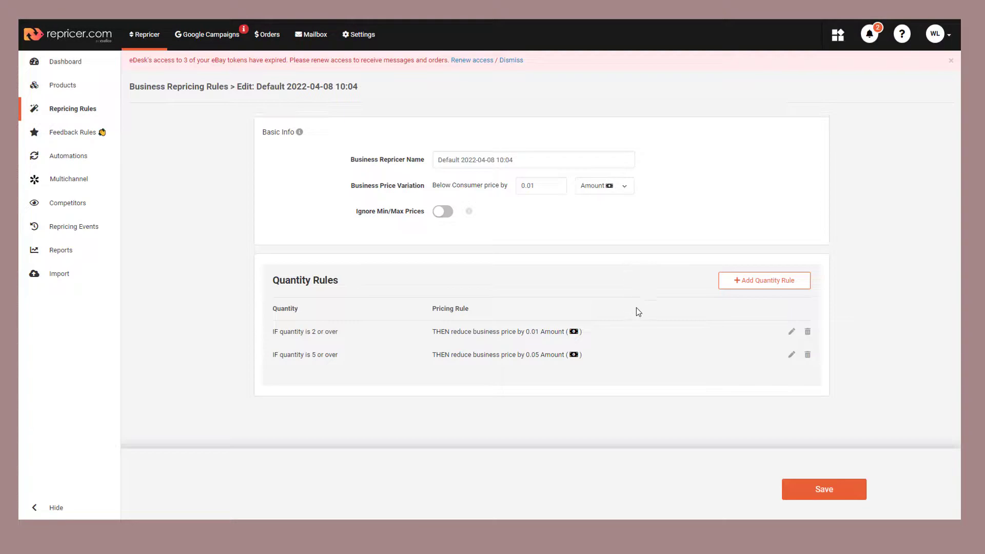
# Step: Add the 15-or-over (0.10) and 25-or-over (0.25) quantity discount tiers
pyautogui.click(764, 280)
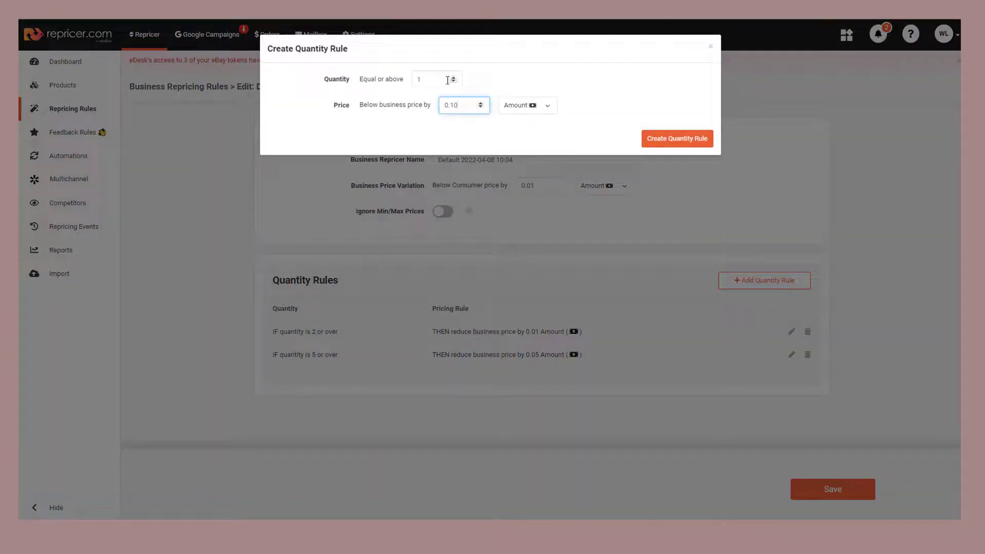
pyautogui.click(676, 138)
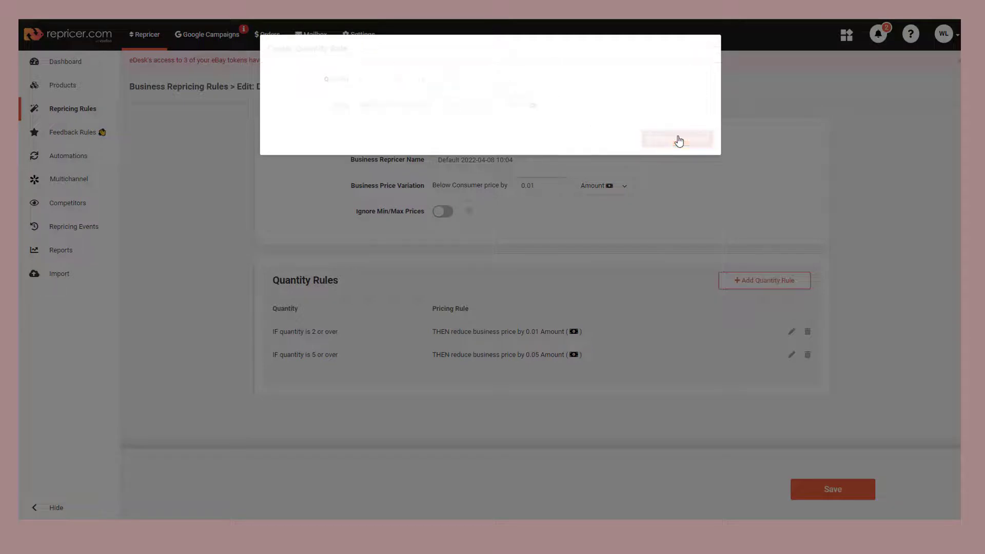
pyautogui.click(677, 130)
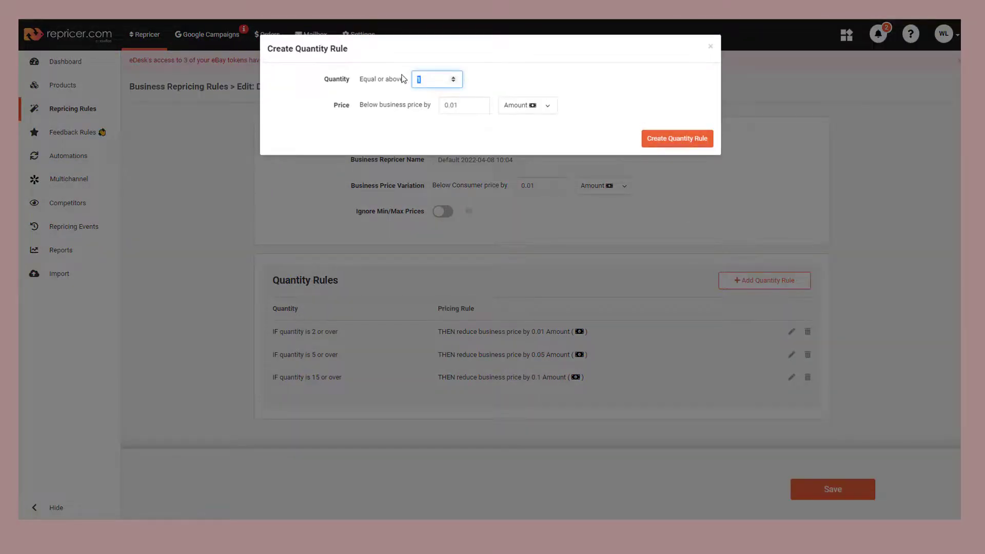
pyautogui.write('25')
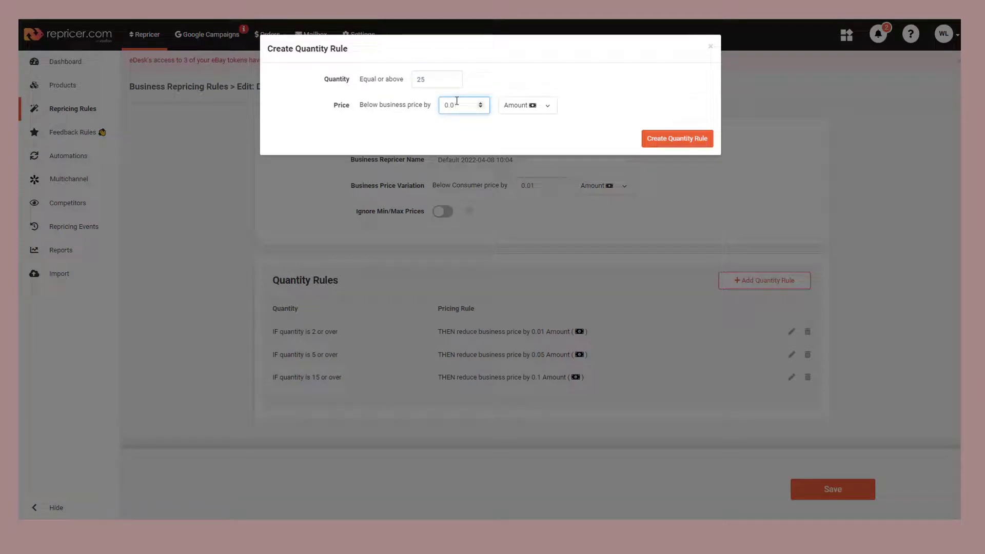
pyautogui.write('0.25')
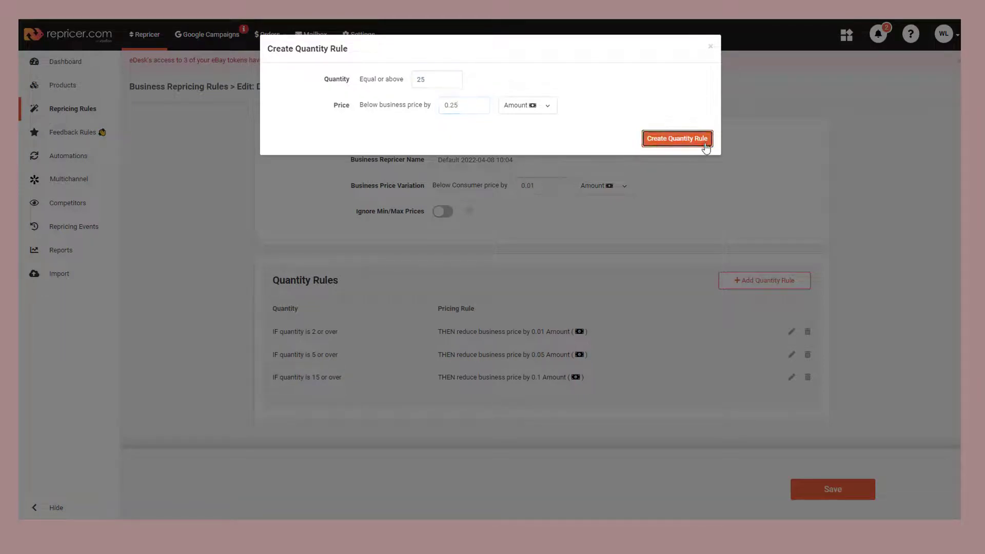
pyautogui.click(677, 138)
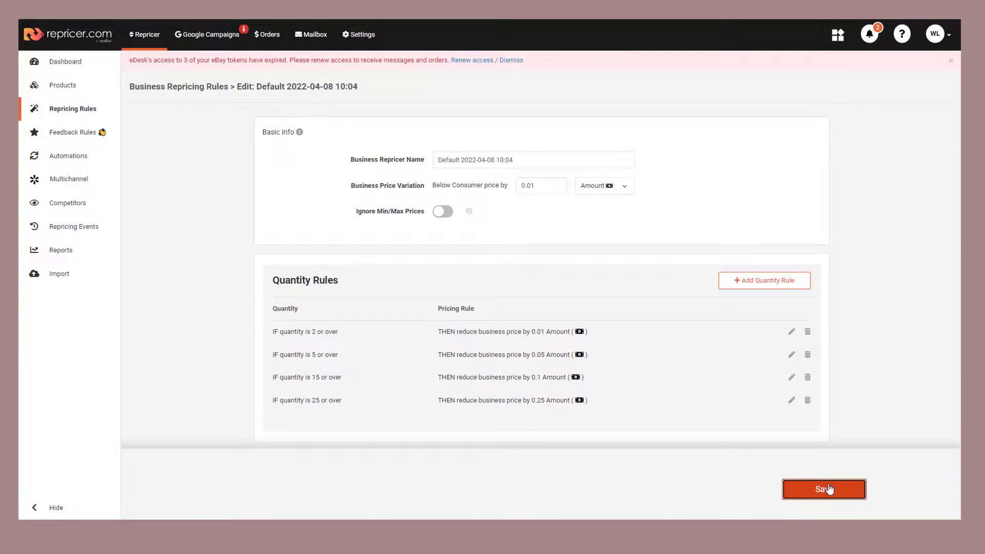
# Step: Save the business repricer and open Amazon rule Express Setup voluptatem for editing
pyautogui.click(823, 489)
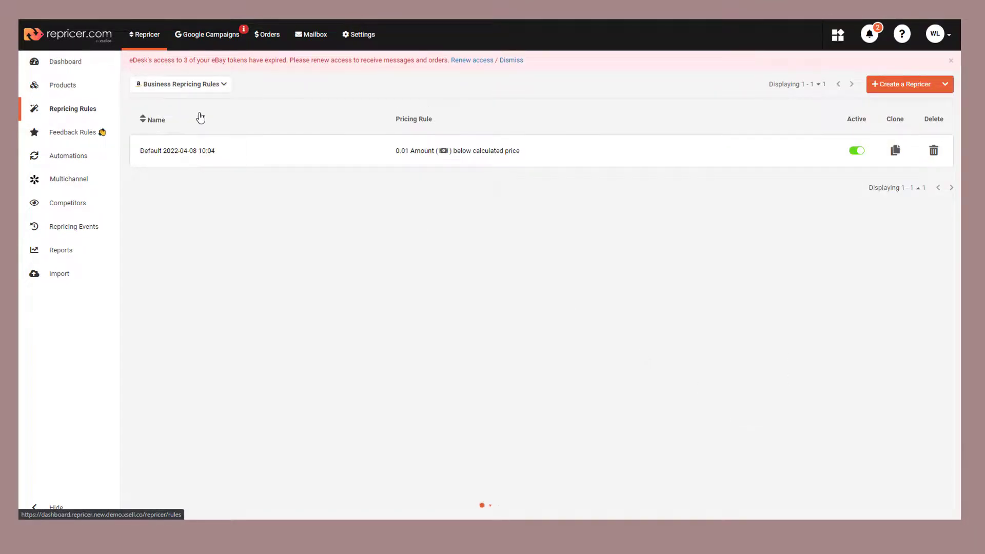
pyautogui.click(180, 84)
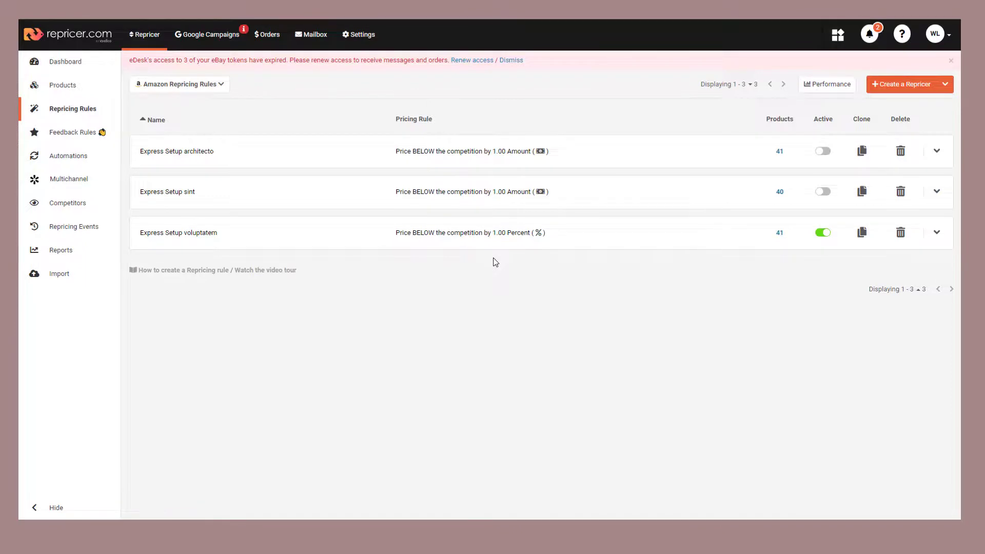
pyautogui.click(935, 232)
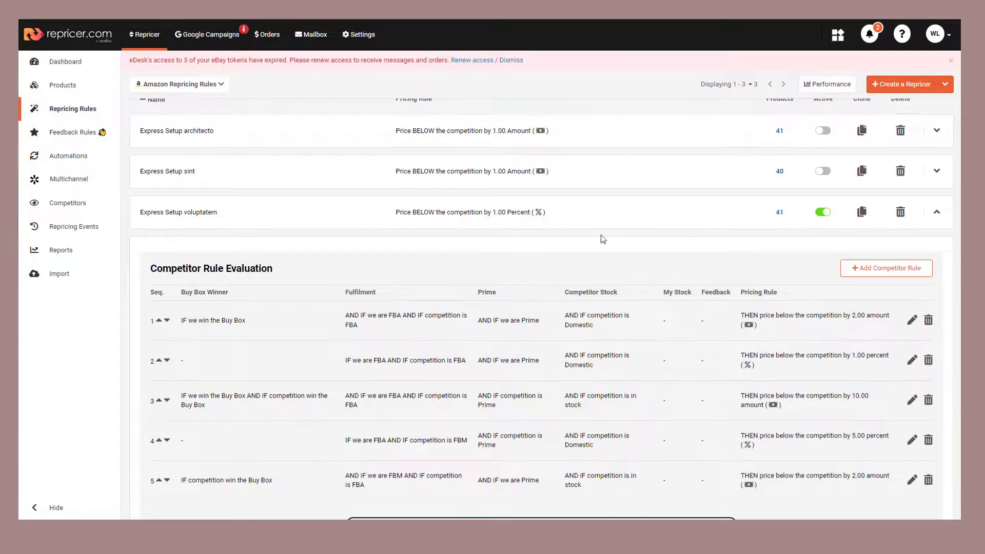
pyautogui.scroll(-3)
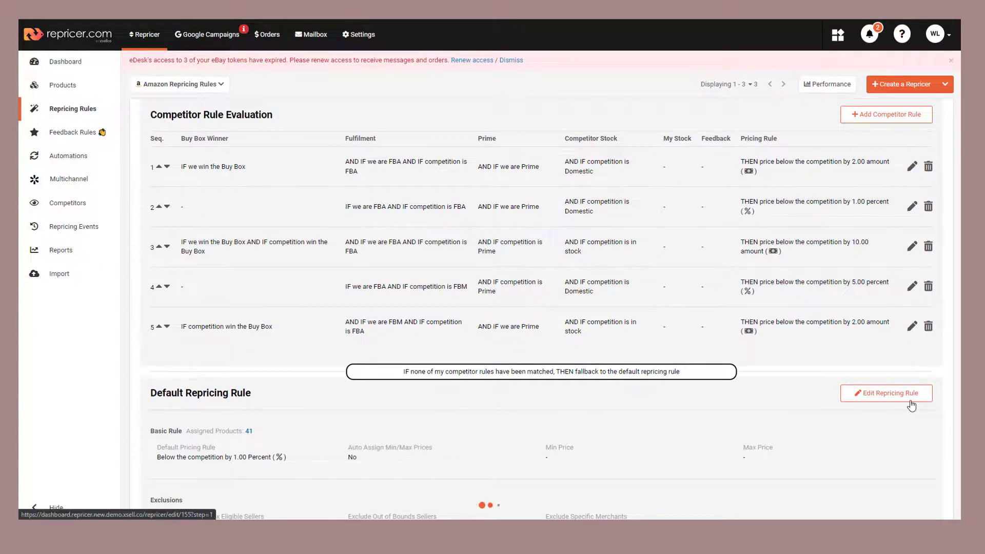
pyautogui.click(886, 393)
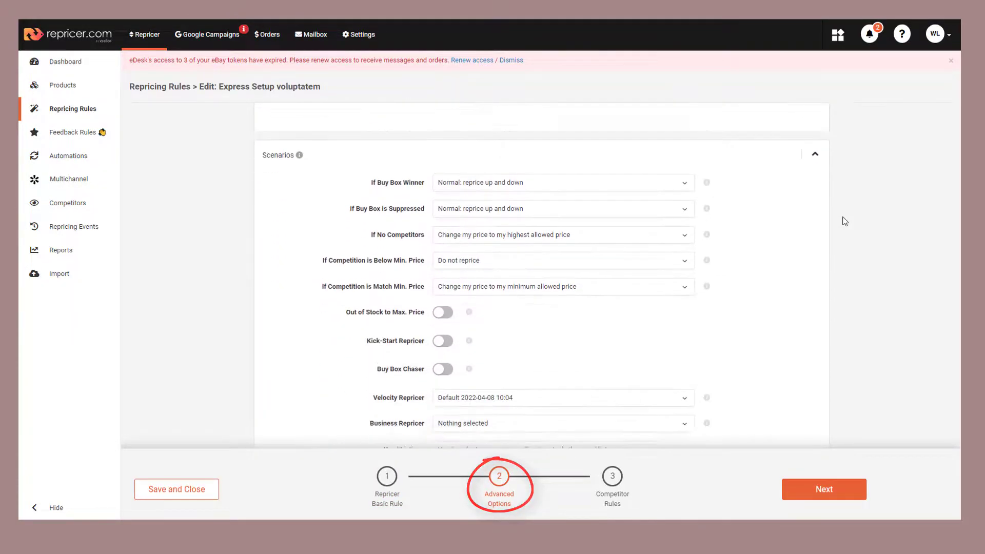
pyautogui.scroll(-3)
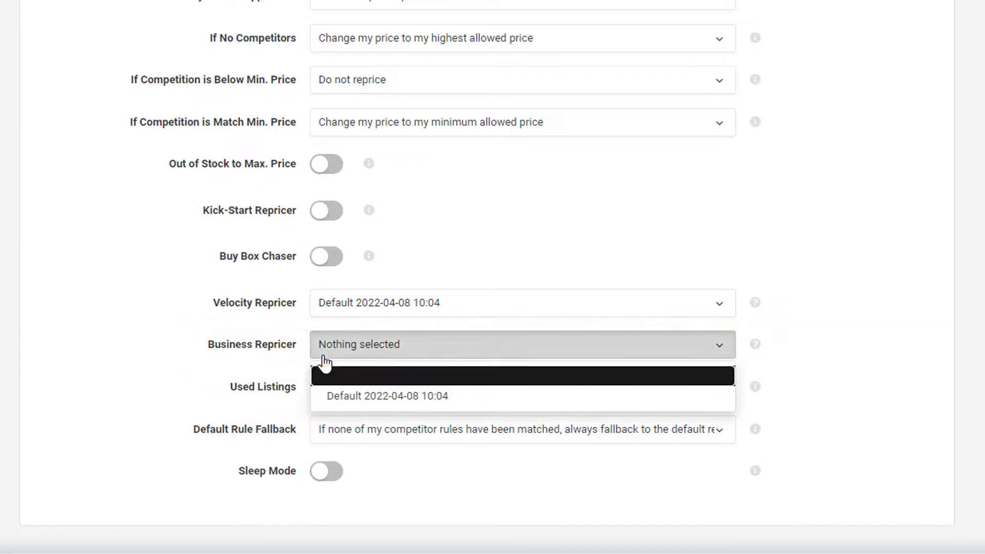
pyautogui.click(386, 395)
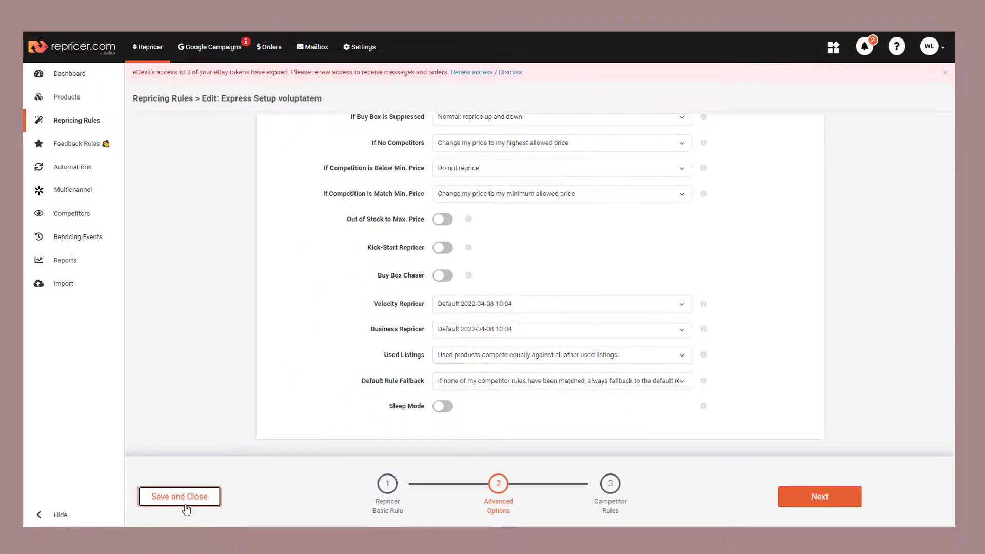
pyautogui.click(179, 496)
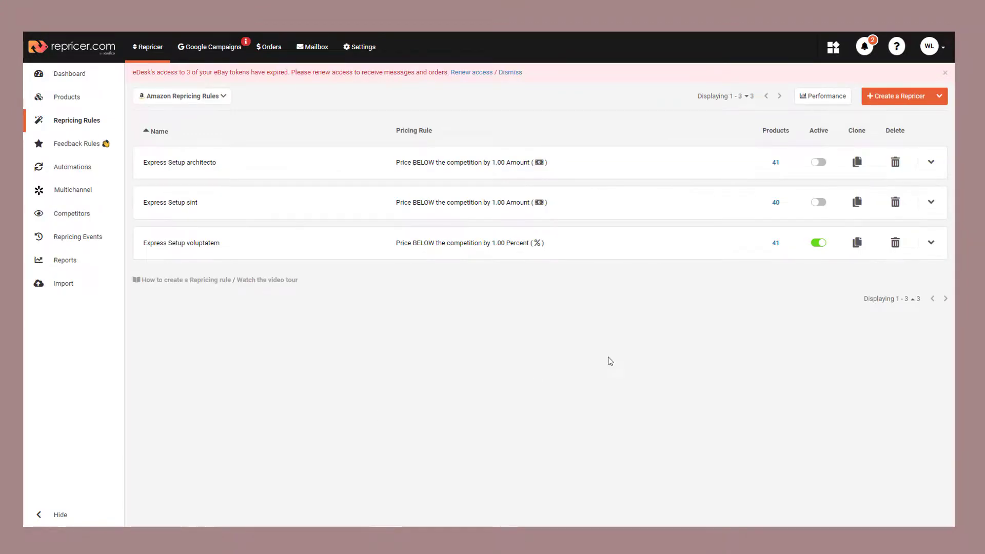